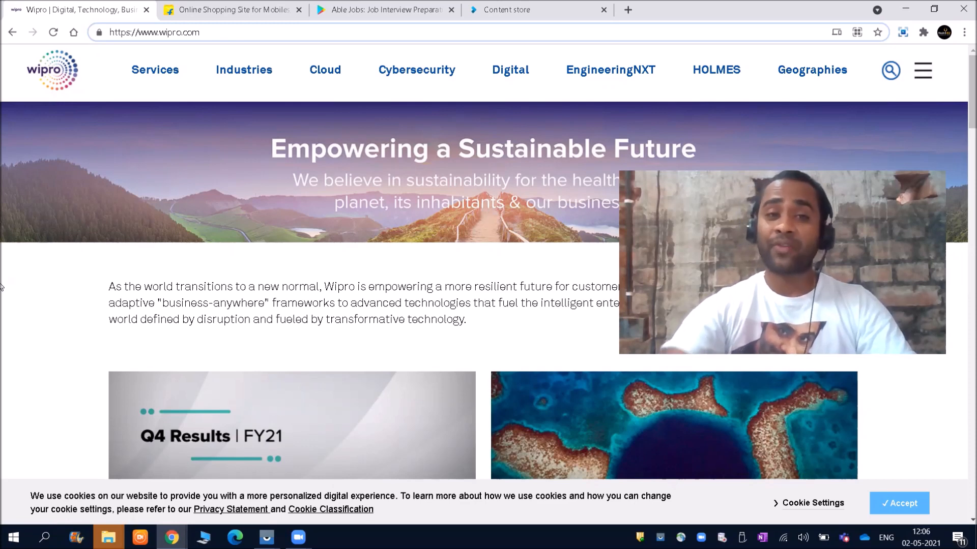
mouse_move(60, 138)
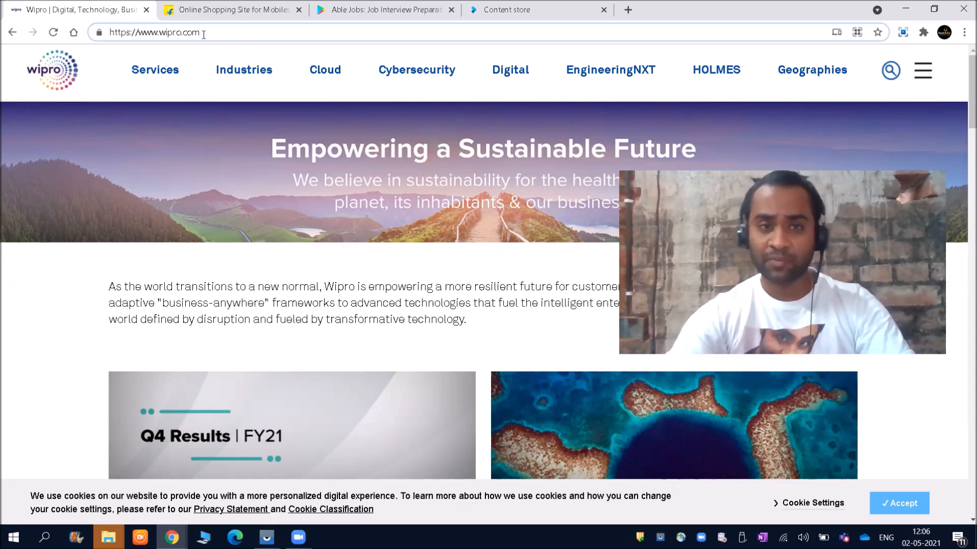
mouse_move(234, 9)
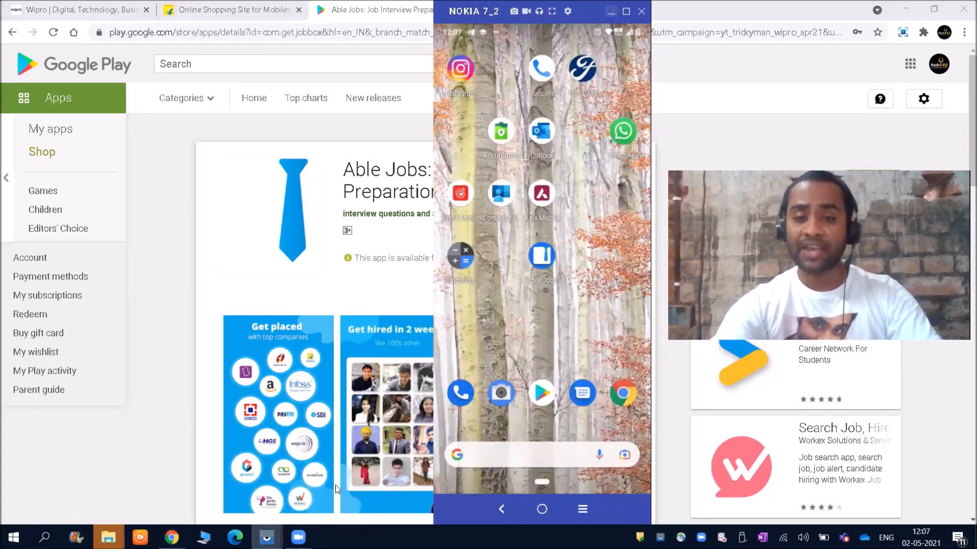
mouse_move(540, 267)
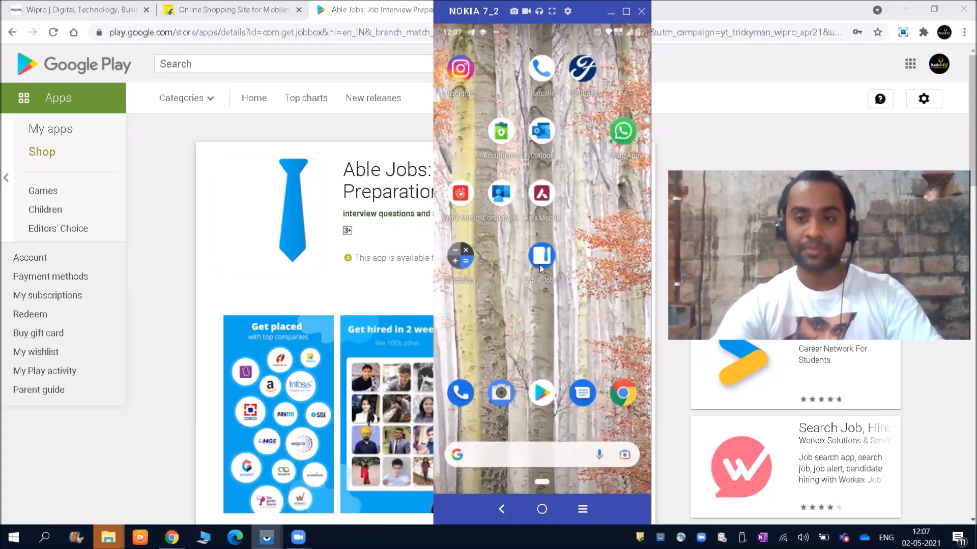
- Launch Able Jobs, go to the Jobs section and begin a company-name search with 'w'
click(540, 256)
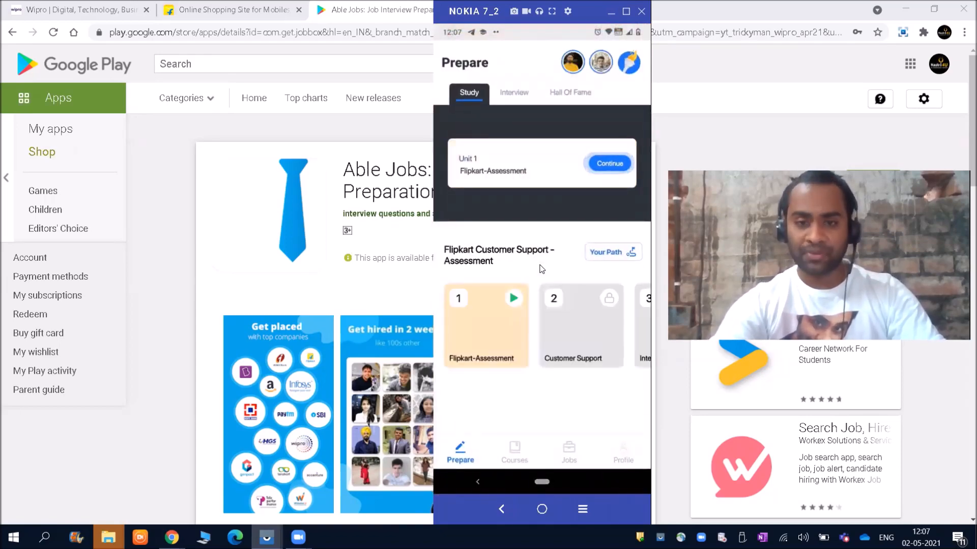
mouse_move(550, 422)
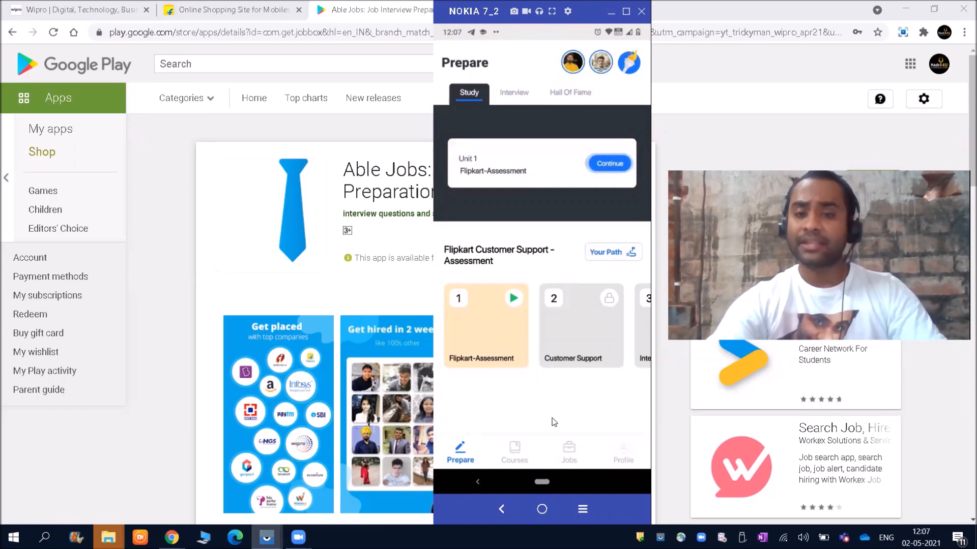
click(568, 451)
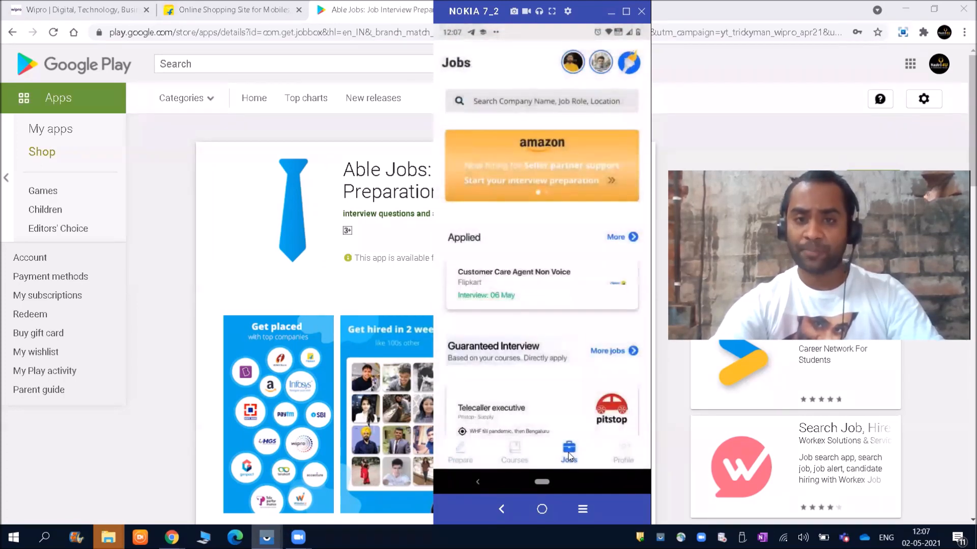
click(541, 101)
text(w)
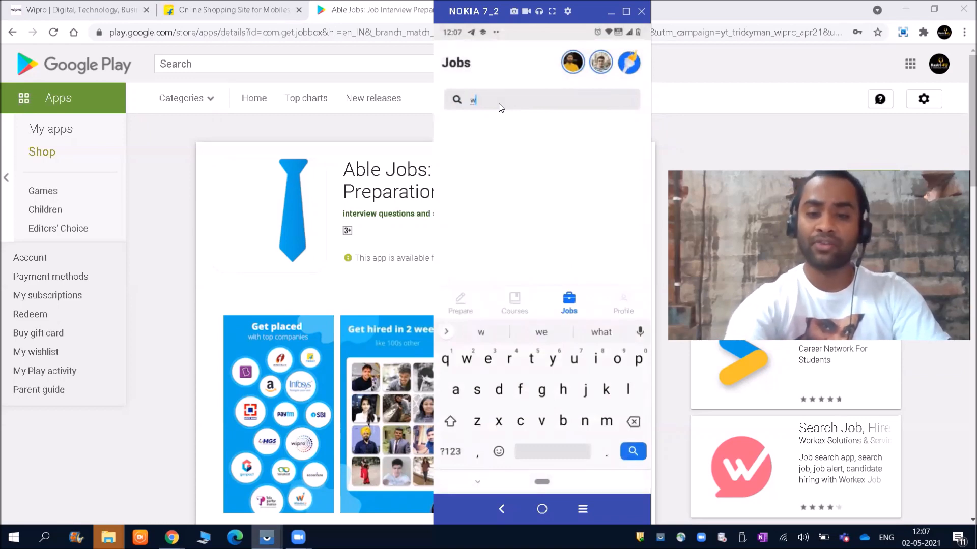
- Search 'wipr' to list Wipro jobs, briefly viewing the Domestic Voice Process opening
text(ipr)
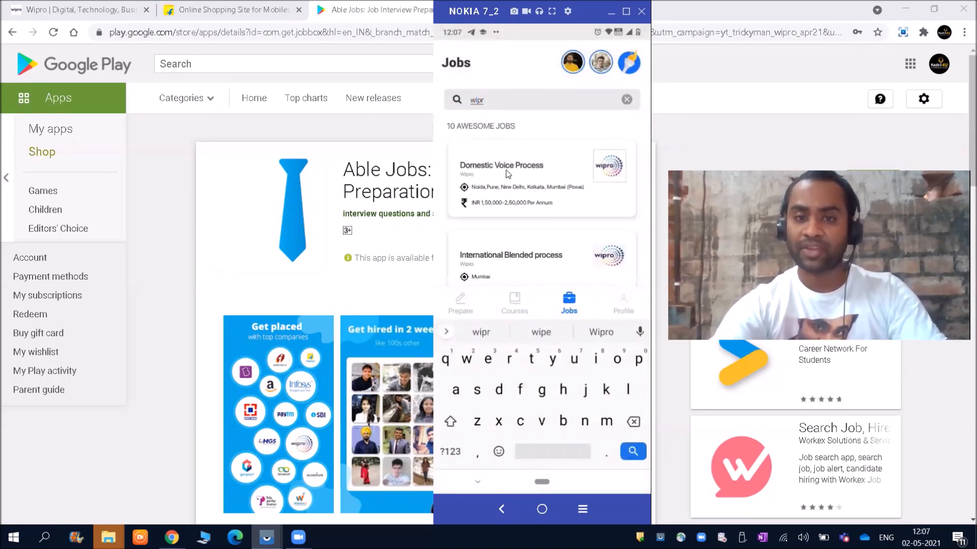
click(502, 181)
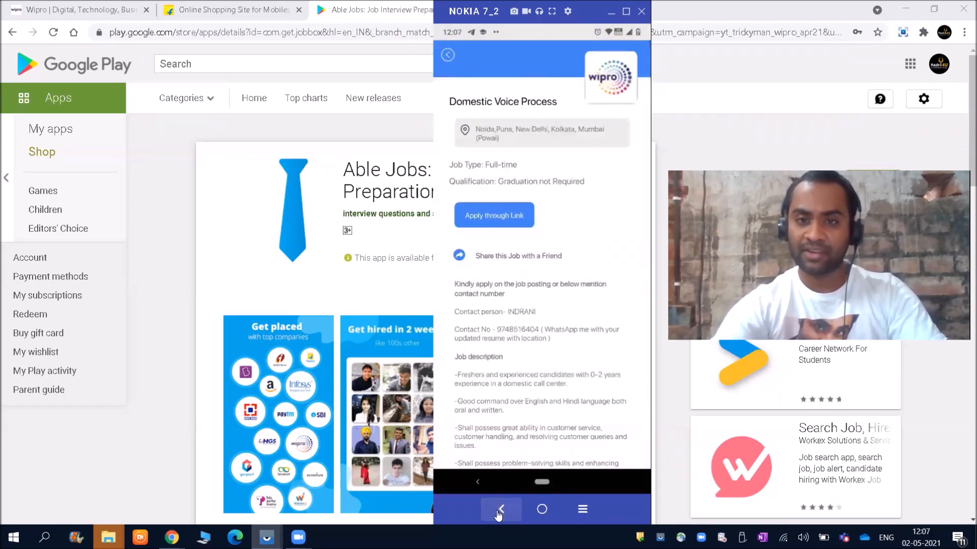
click(501, 510)
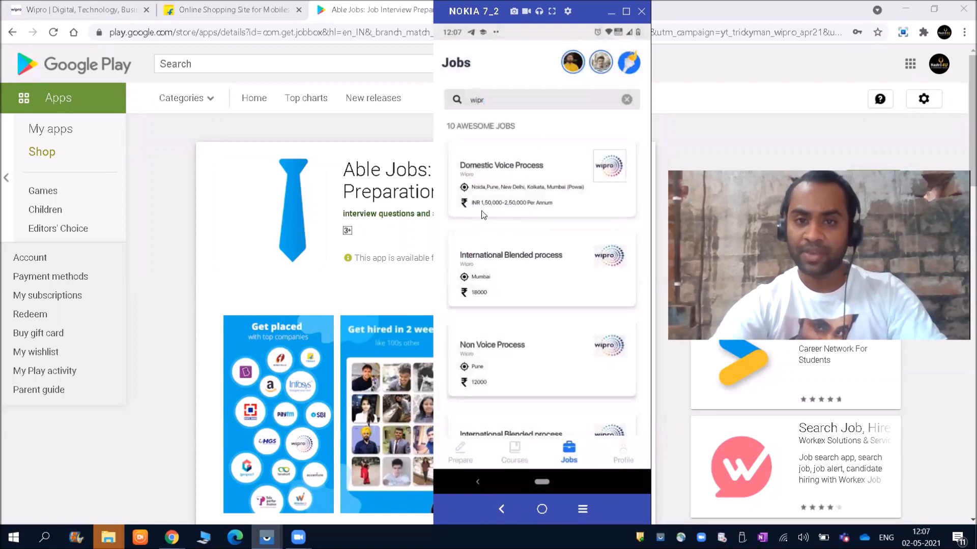
mouse_move(486, 214)
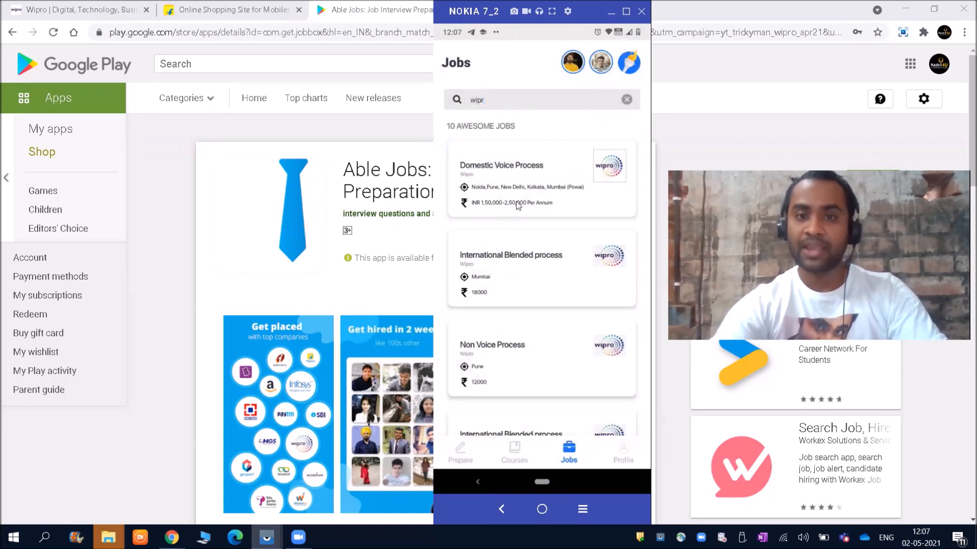
click(541, 181)
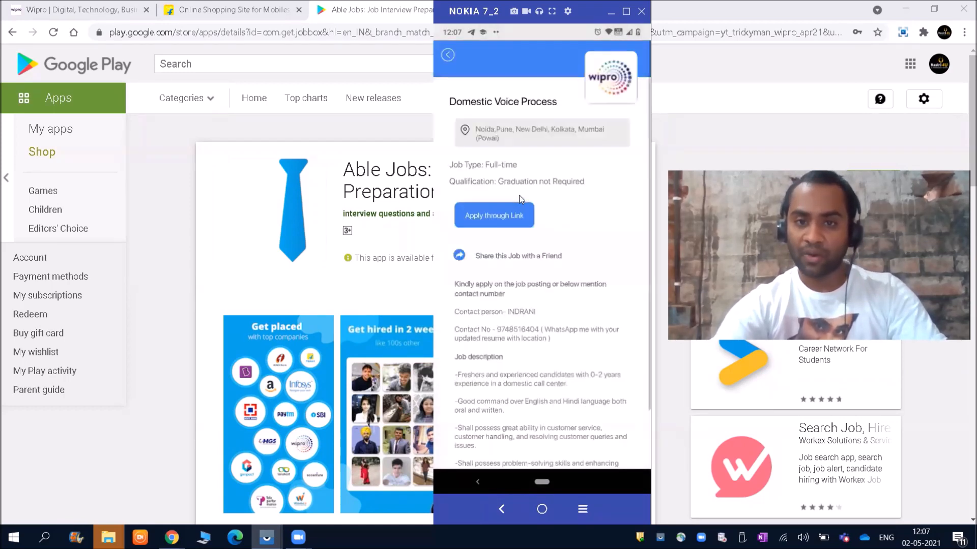
mouse_move(510, 142)
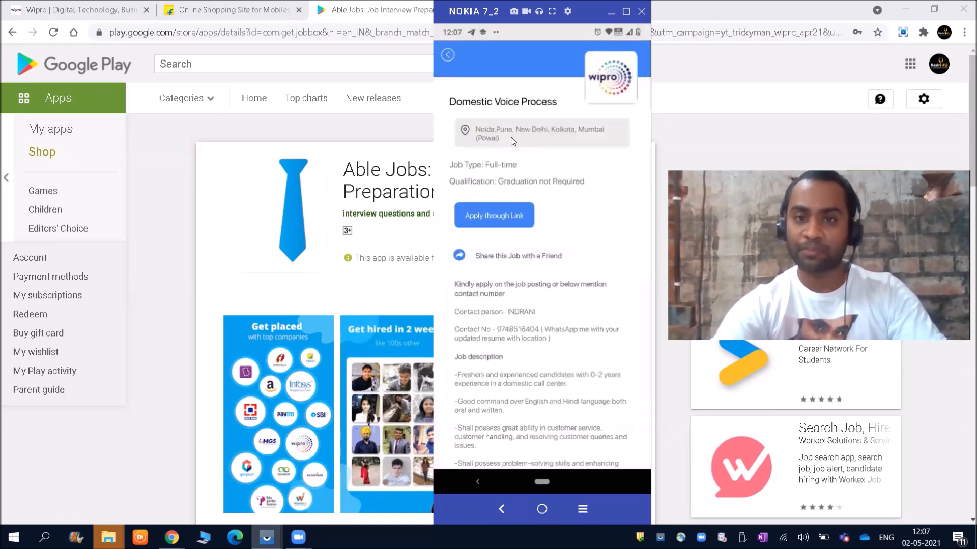
mouse_move(576, 139)
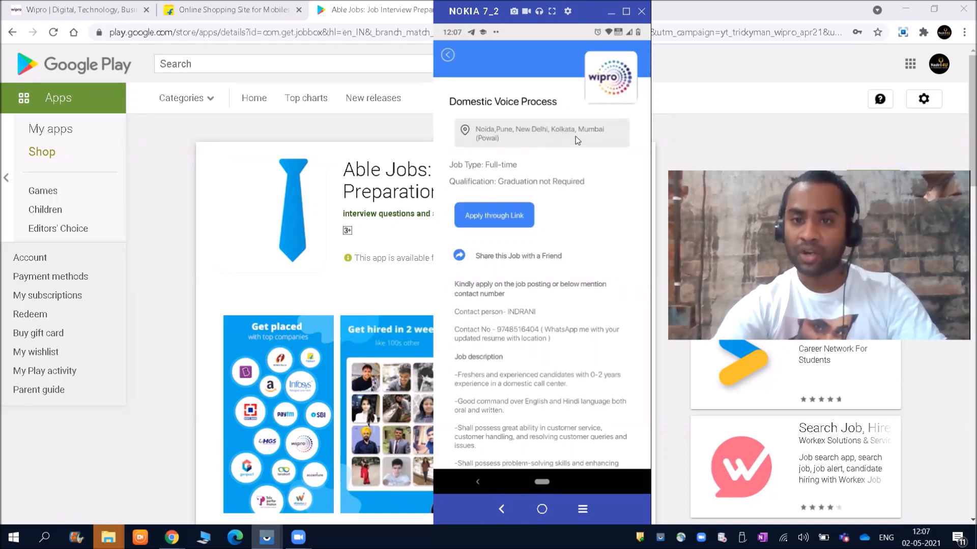
mouse_move(478, 143)
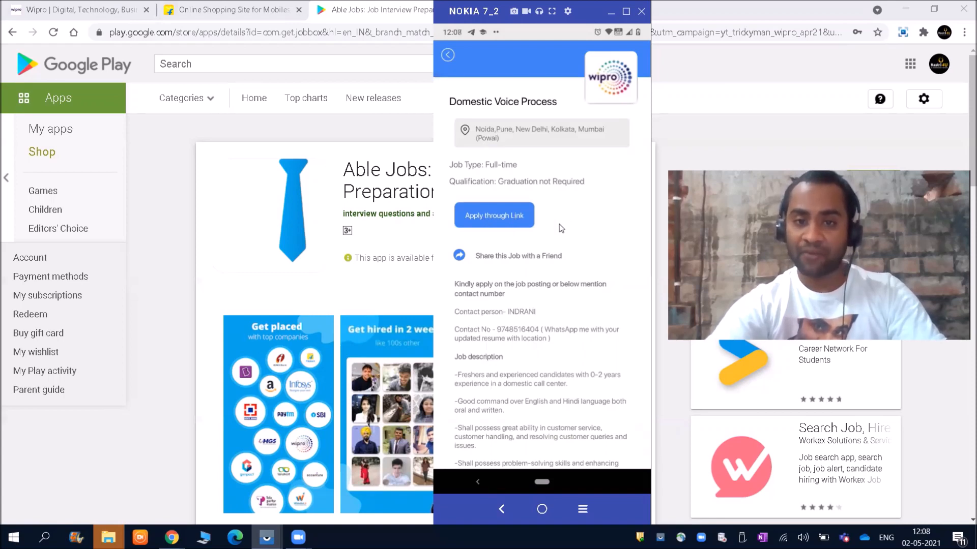
scroll(down, 3)
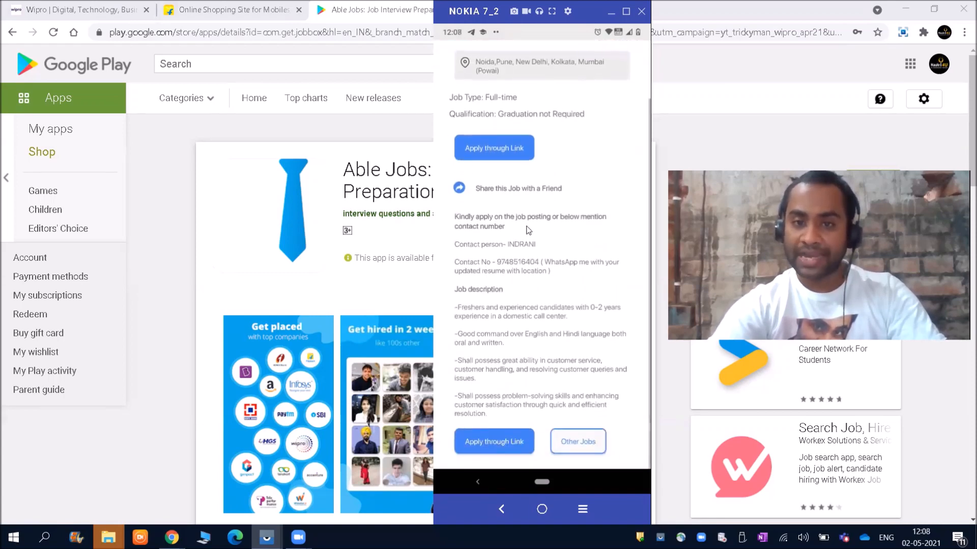
mouse_move(597, 231)
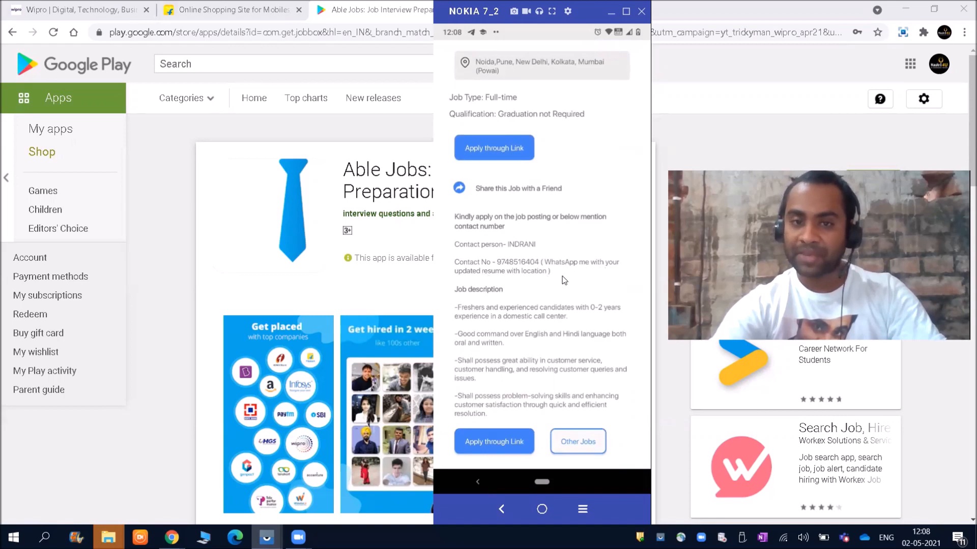
mouse_move(507, 314)
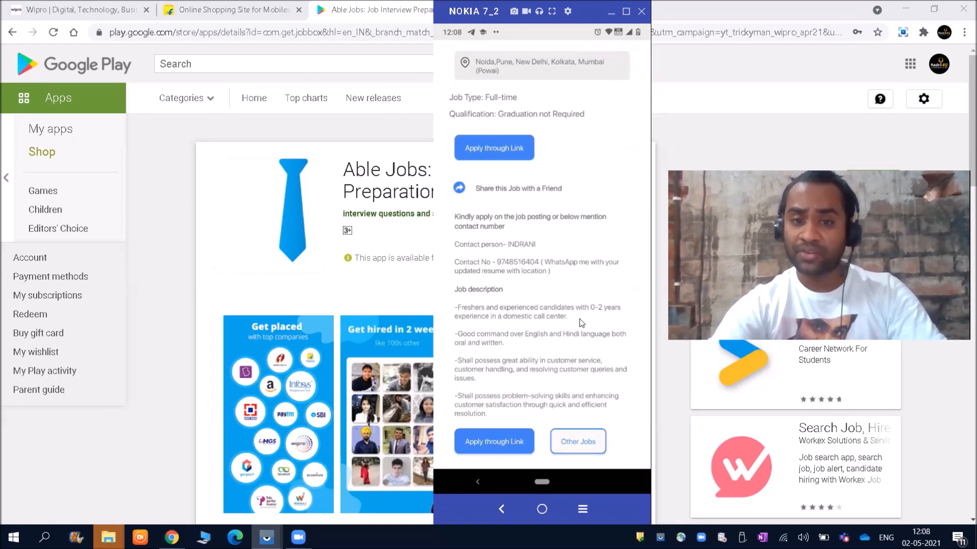
scroll(up, 3)
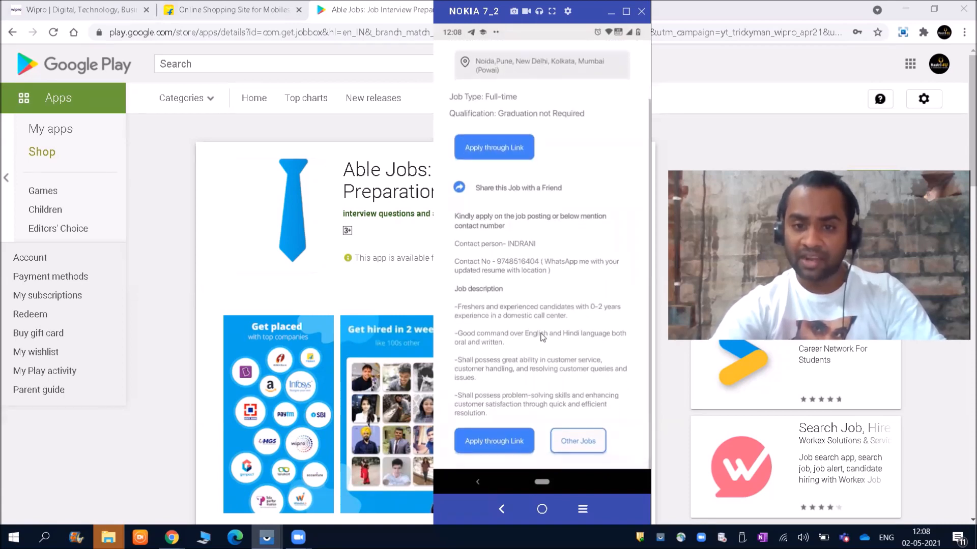
mouse_move(559, 373)
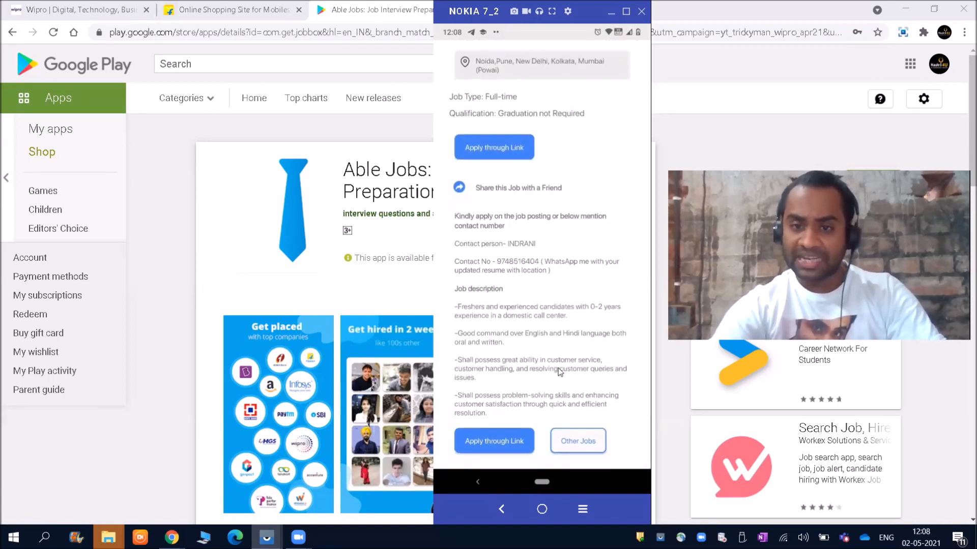
mouse_move(505, 413)
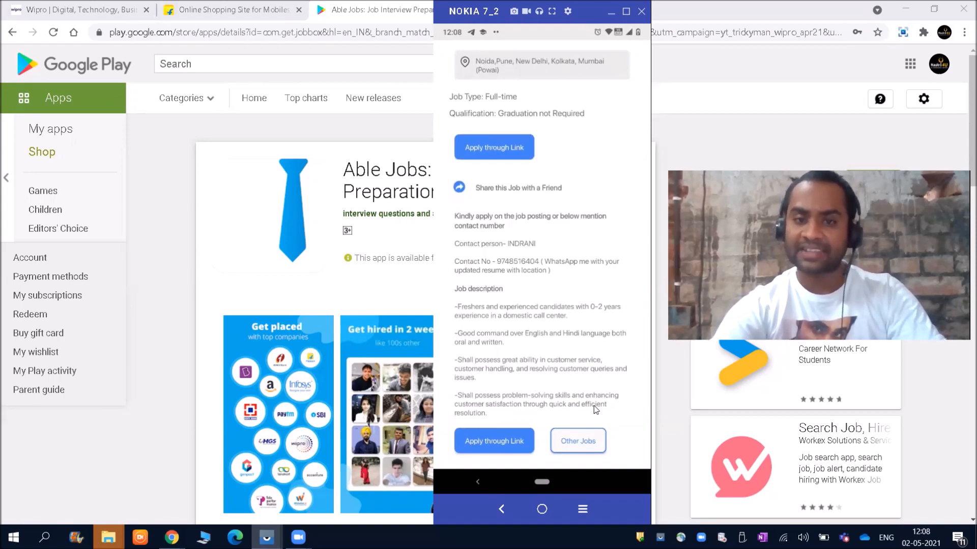
mouse_move(559, 418)
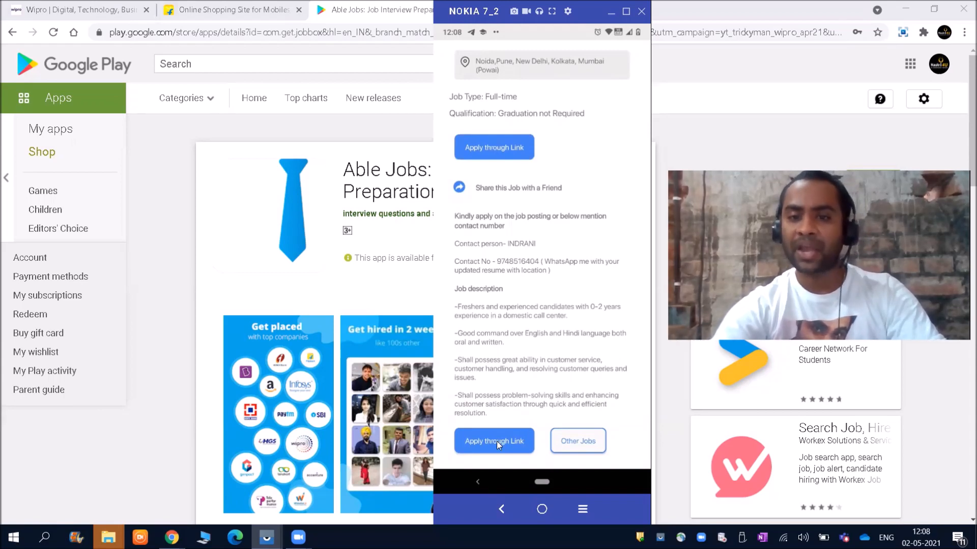
click(500, 509)
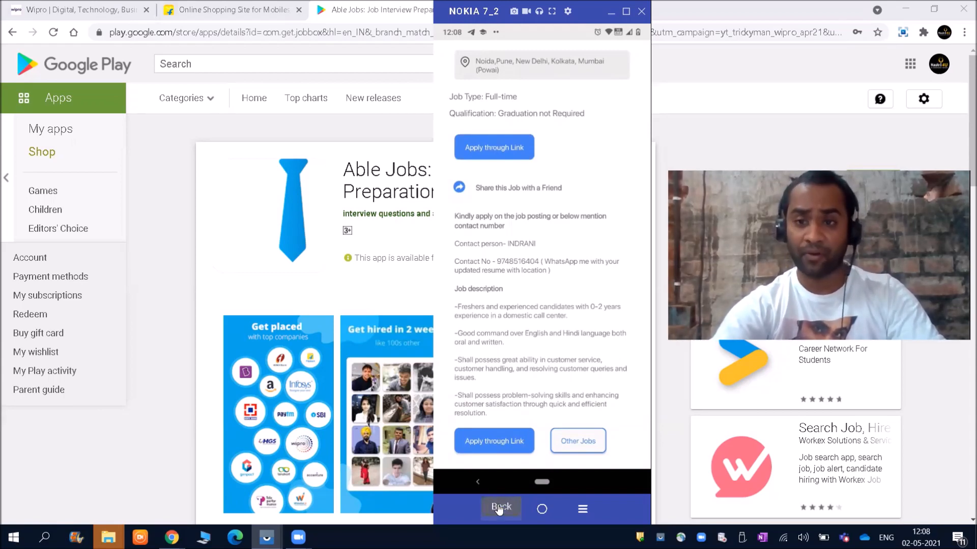
click(500, 507)
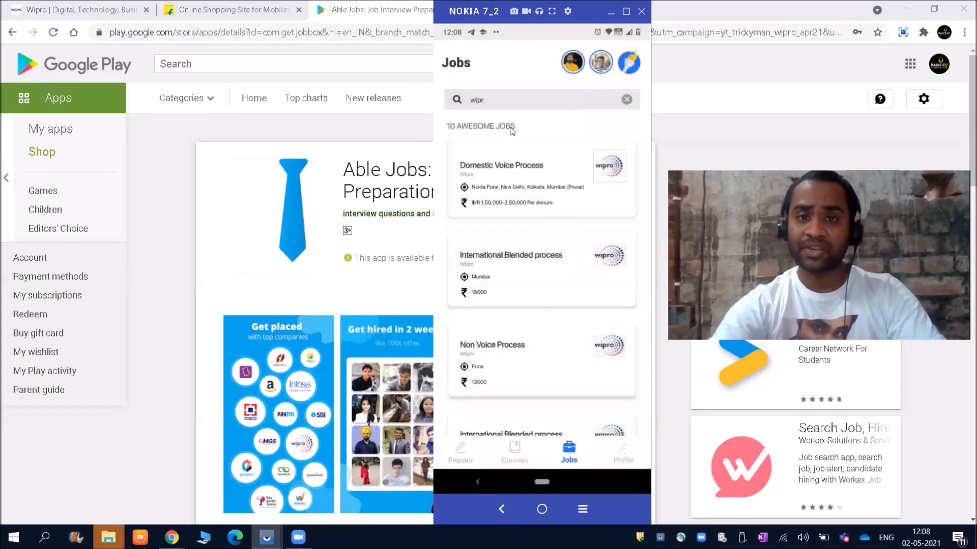
- Clear the search and look up Flipkart, browsing its Business Development roles
click(626, 100)
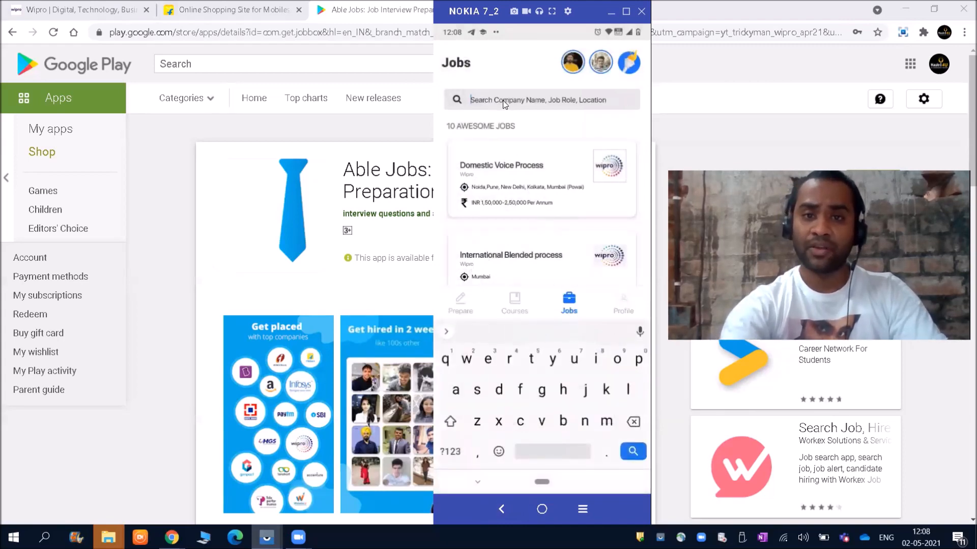
text(f)
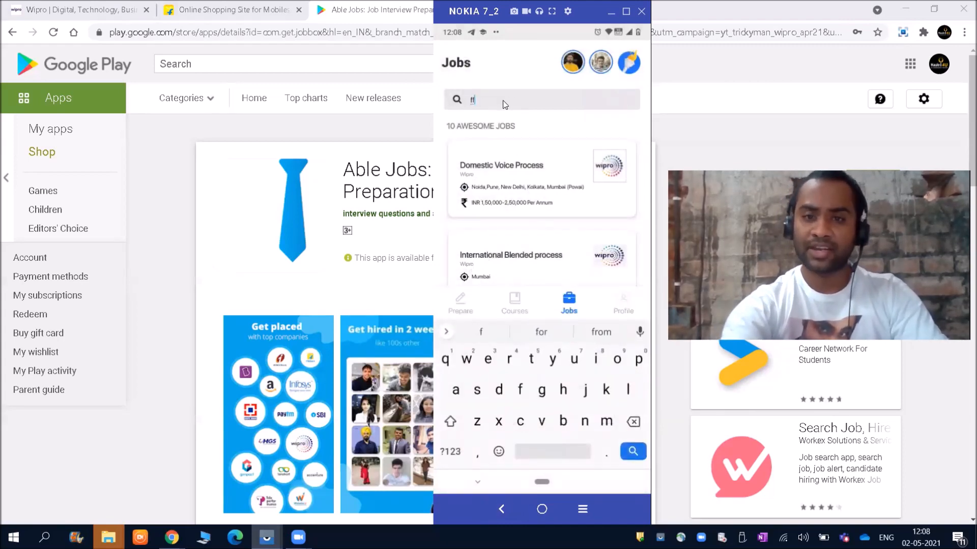
text(ip)
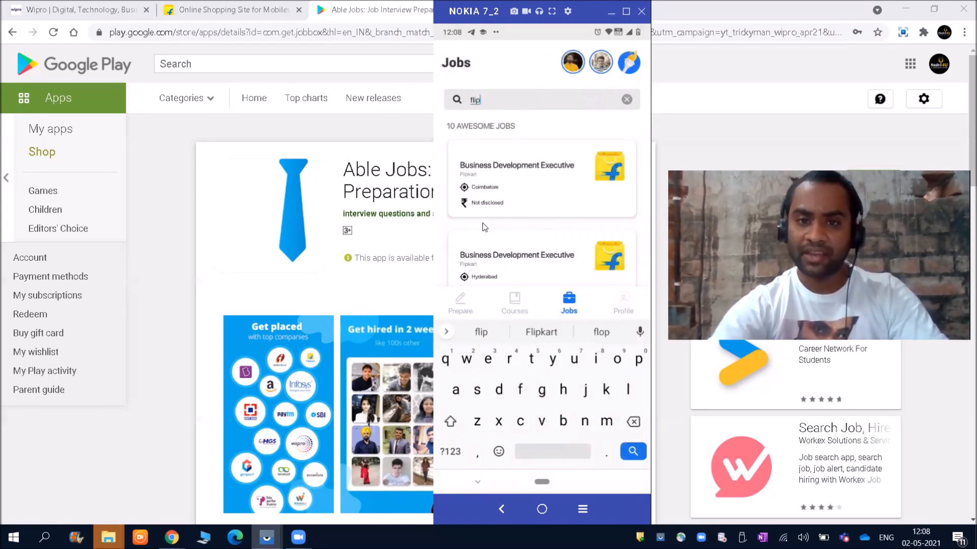
scroll(up, 3)
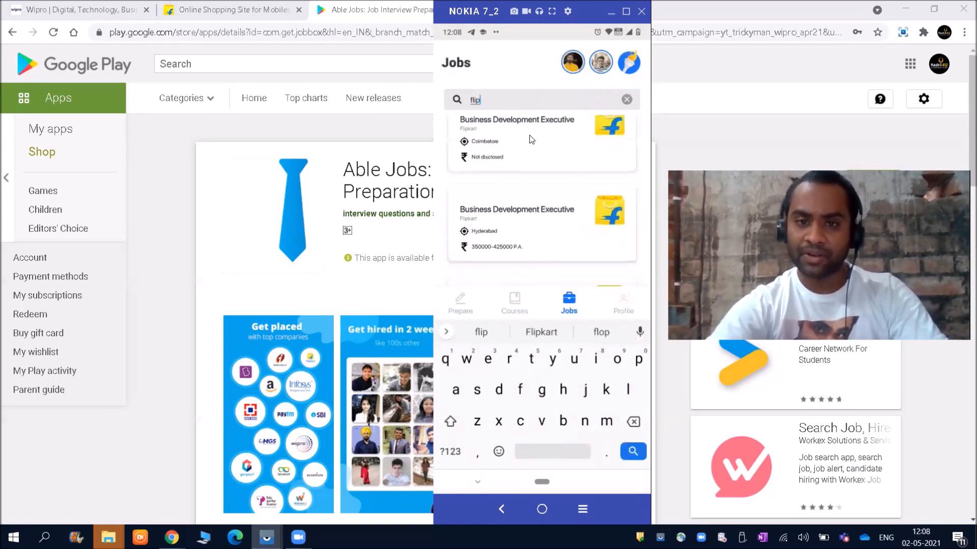
scroll(down, 3)
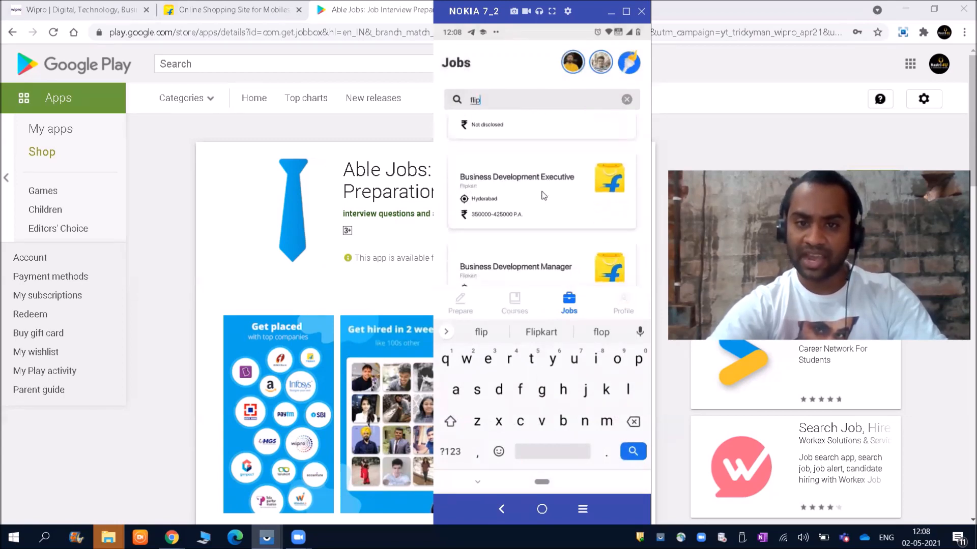
mouse_move(519, 220)
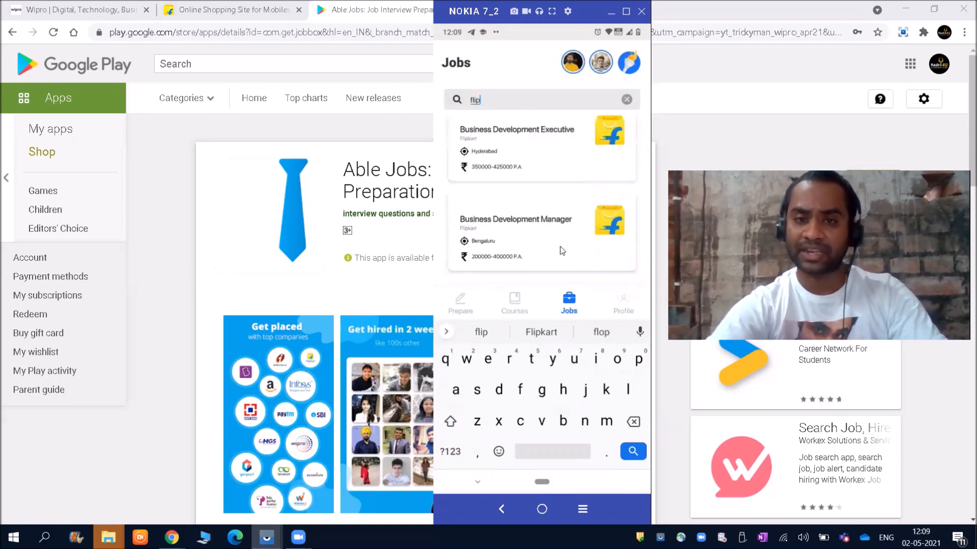
click(626, 99)
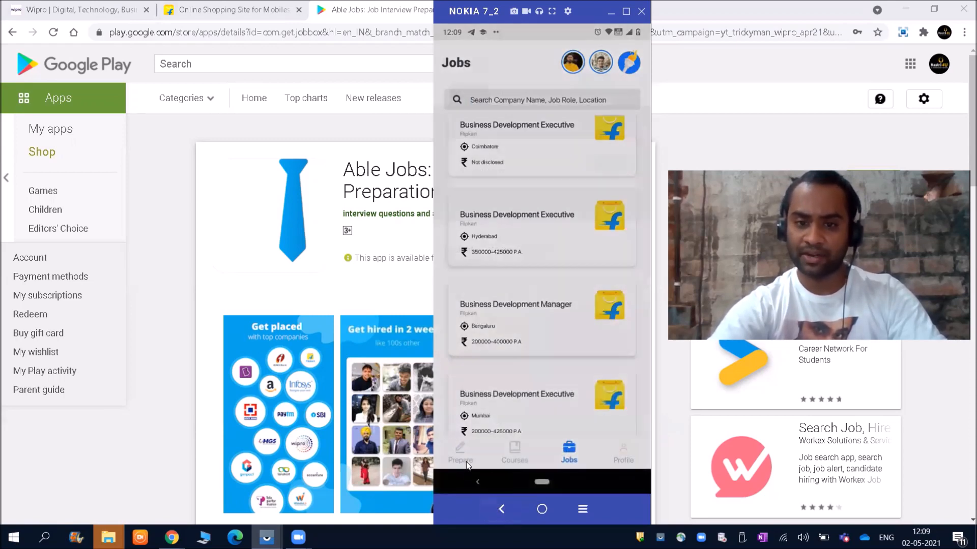
- Switch between Jobs and Courses, landing on Courses with the Flipkart Customer Support assessment
click(514, 452)
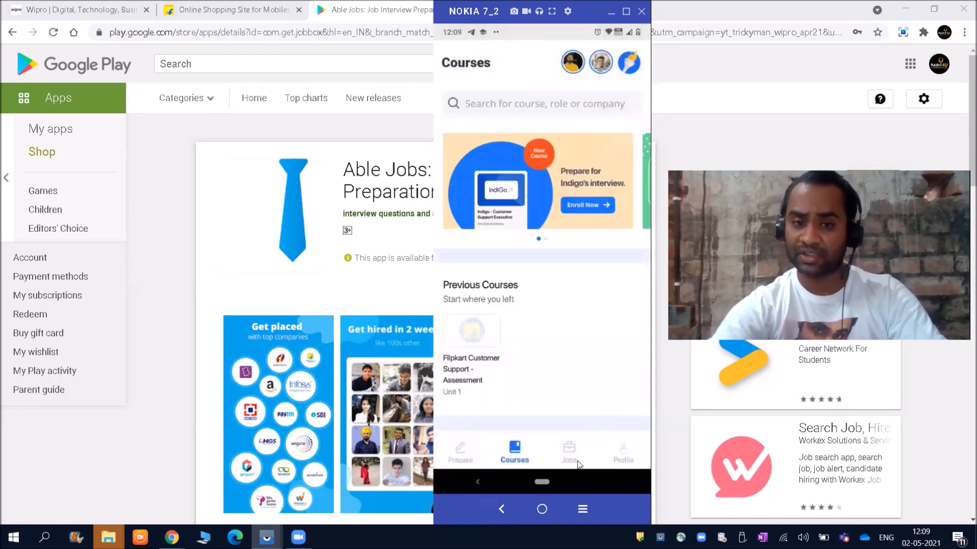
click(567, 449)
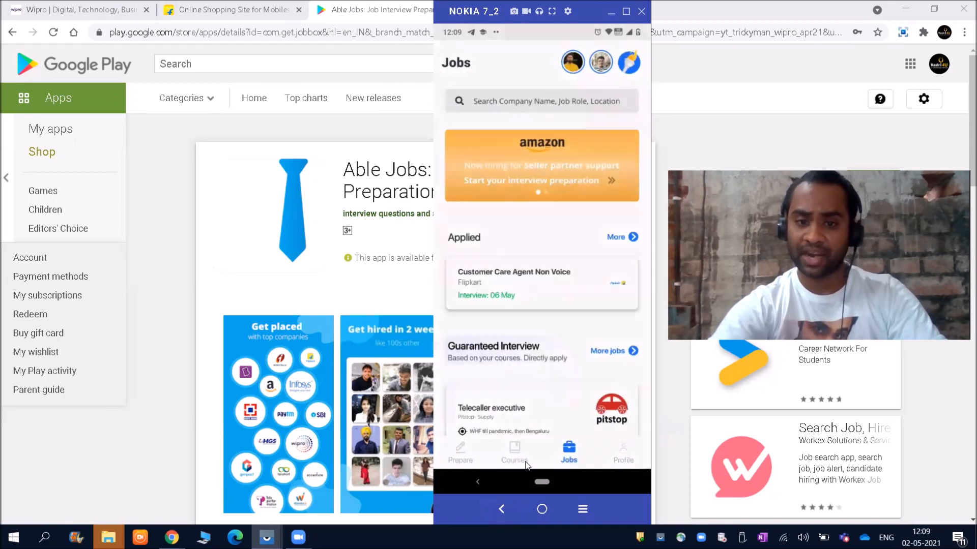
click(514, 451)
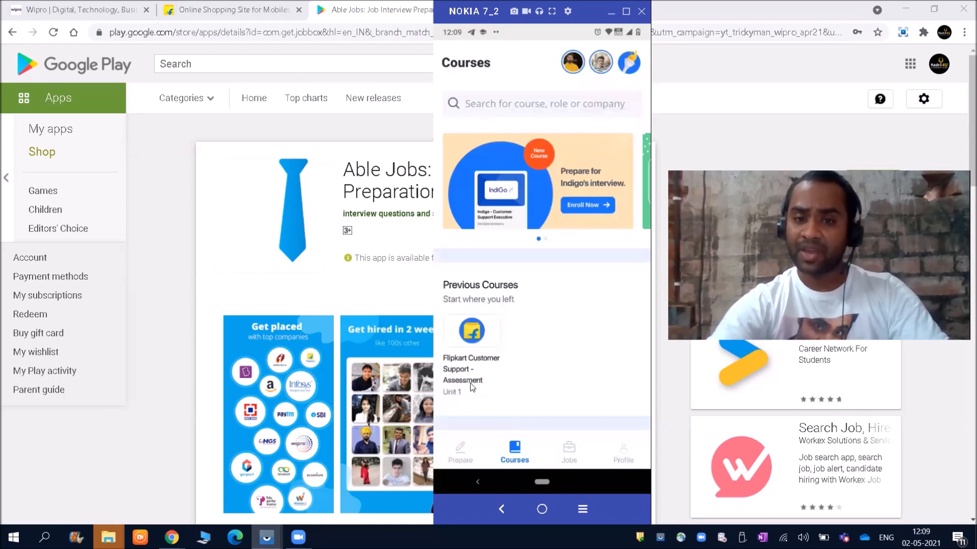
- Open the Flipkart Customer Support course, review its work-from-home ₹12,000 job details, then its free course description
click(471, 358)
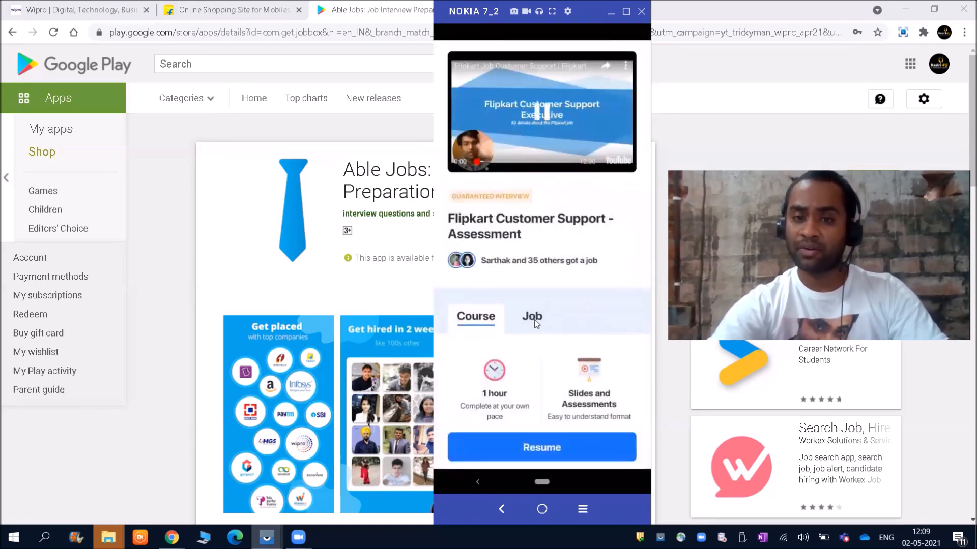
click(531, 316)
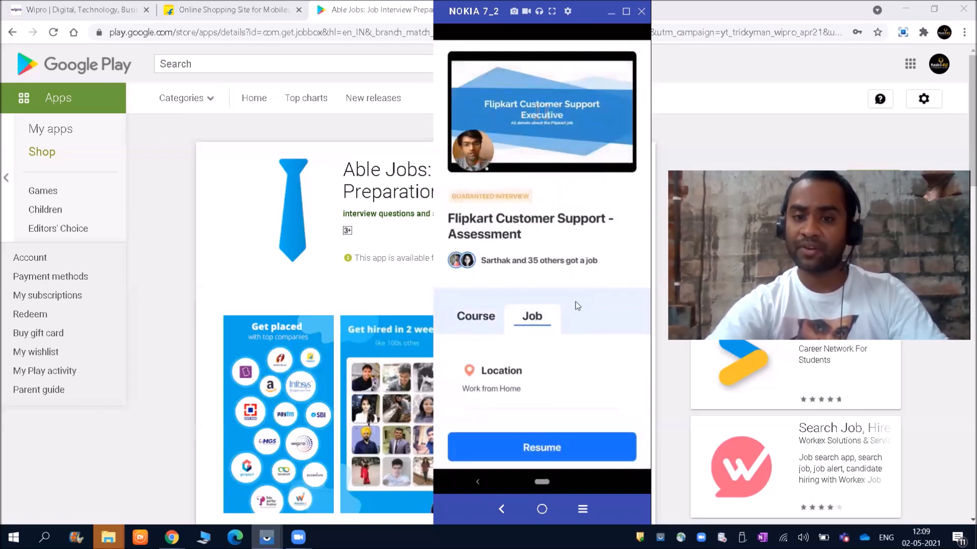
scroll(down, 3)
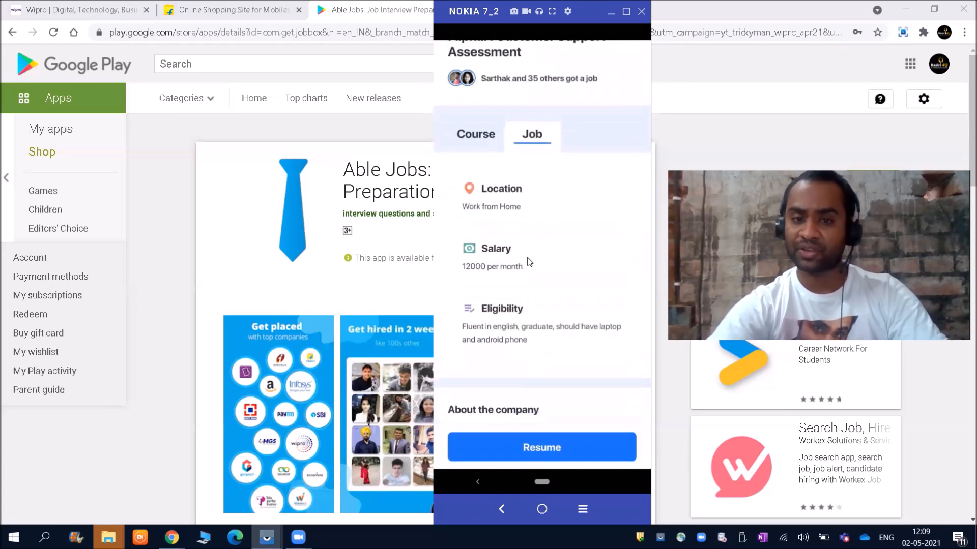
mouse_move(555, 345)
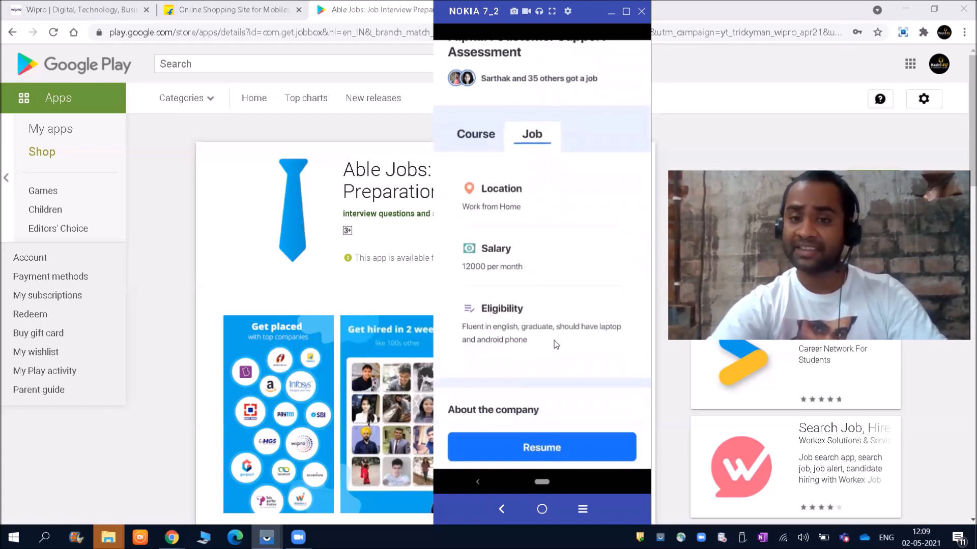
scroll(down, 3)
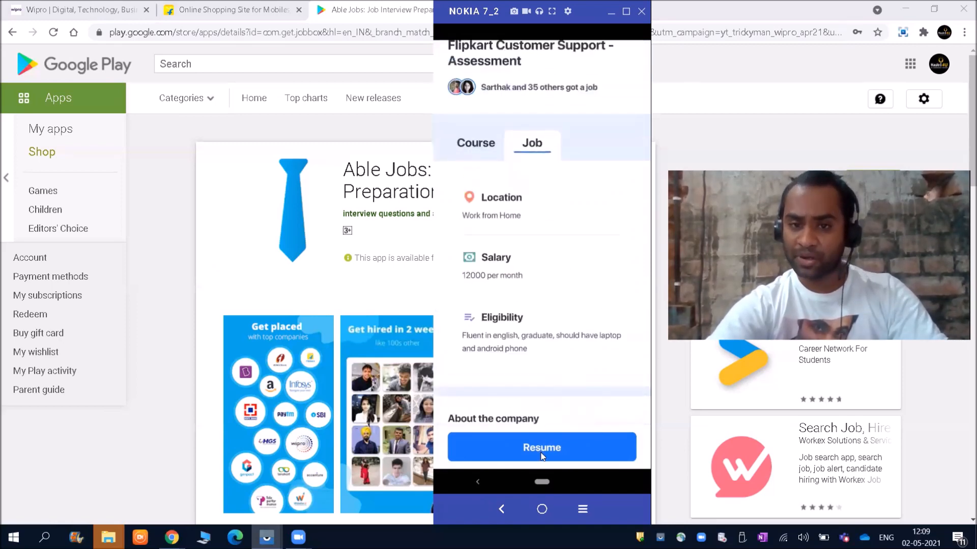
mouse_move(478, 140)
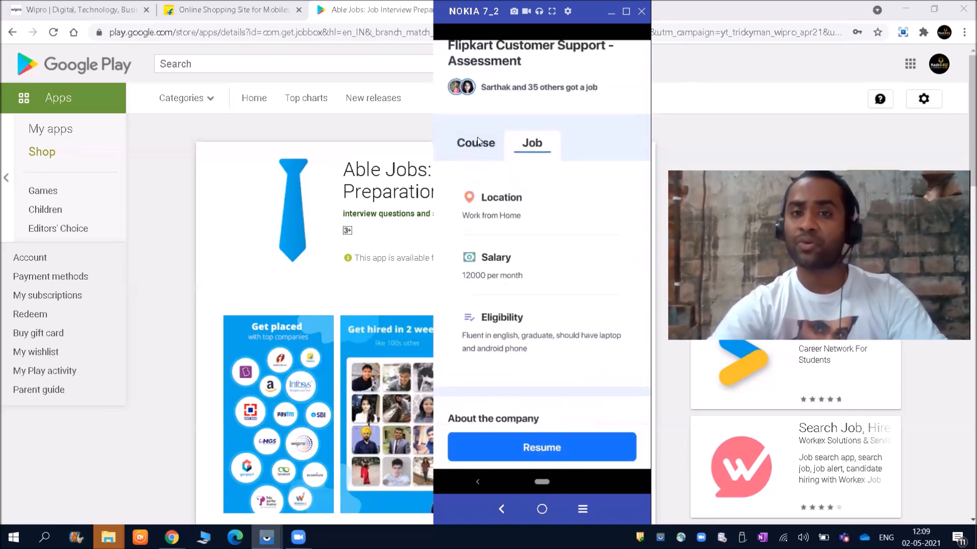
click(475, 142)
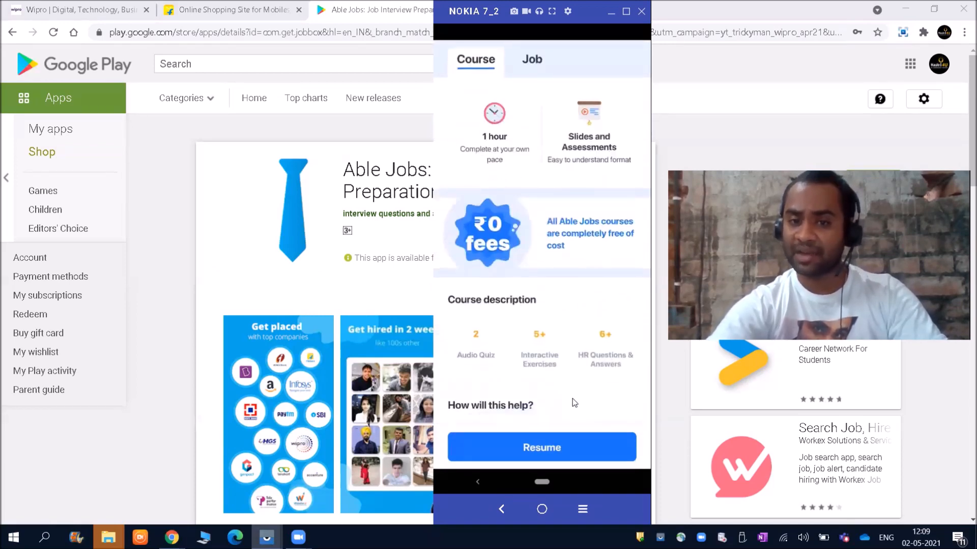
mouse_move(576, 377)
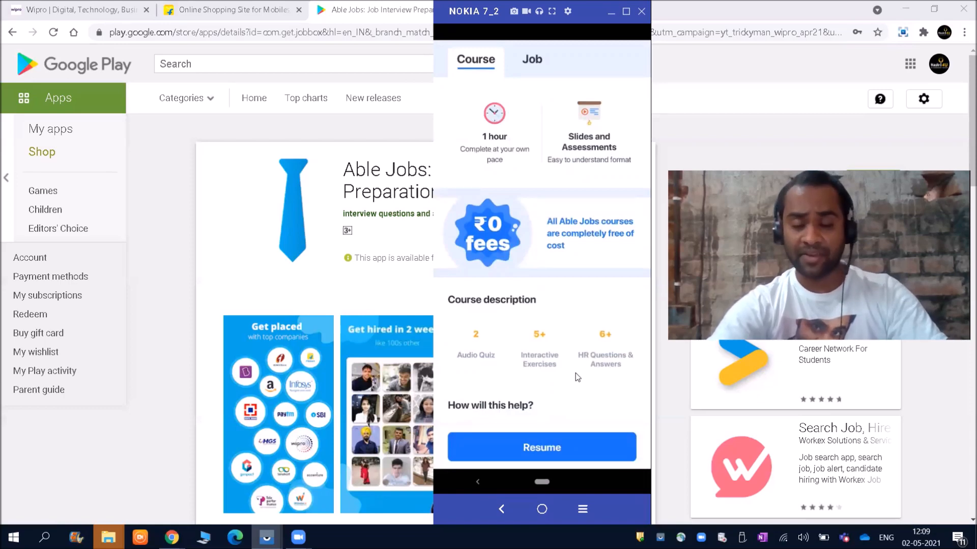
mouse_move(481, 499)
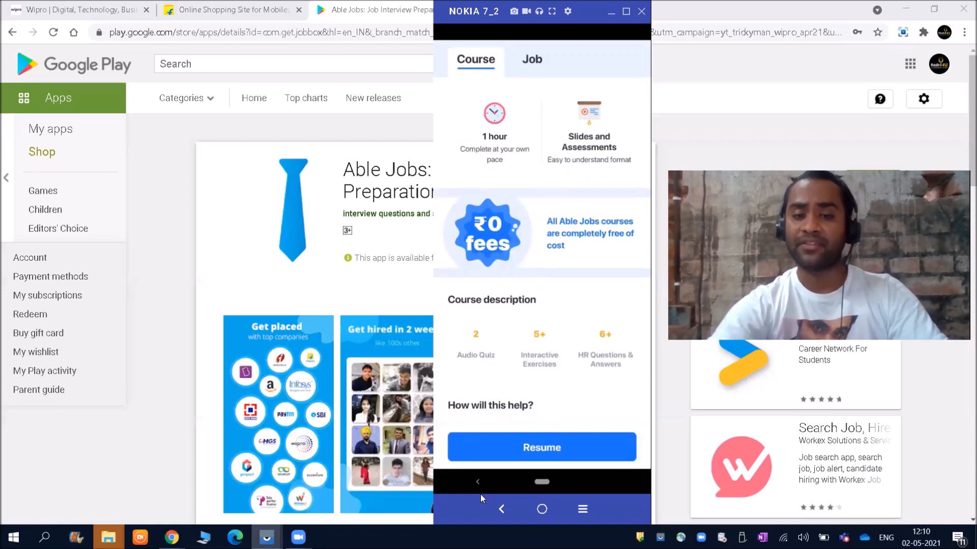
- Leave the course details, visit Prepare, and land on the Jobs page
click(502, 510)
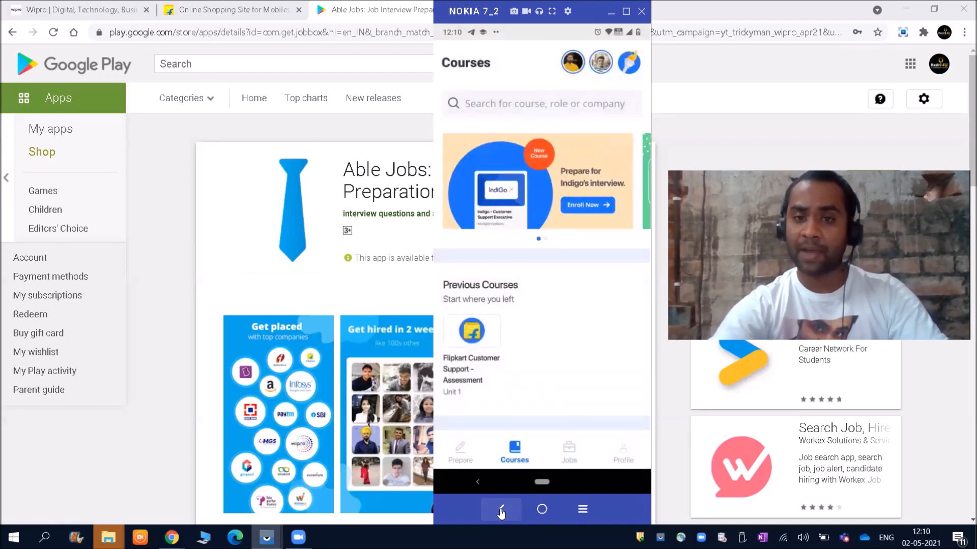
click(460, 452)
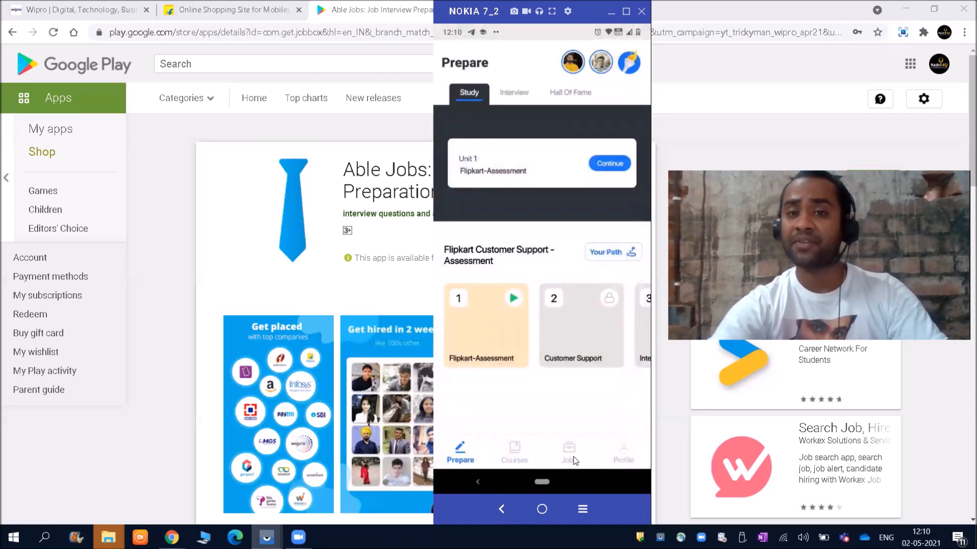
click(568, 452)
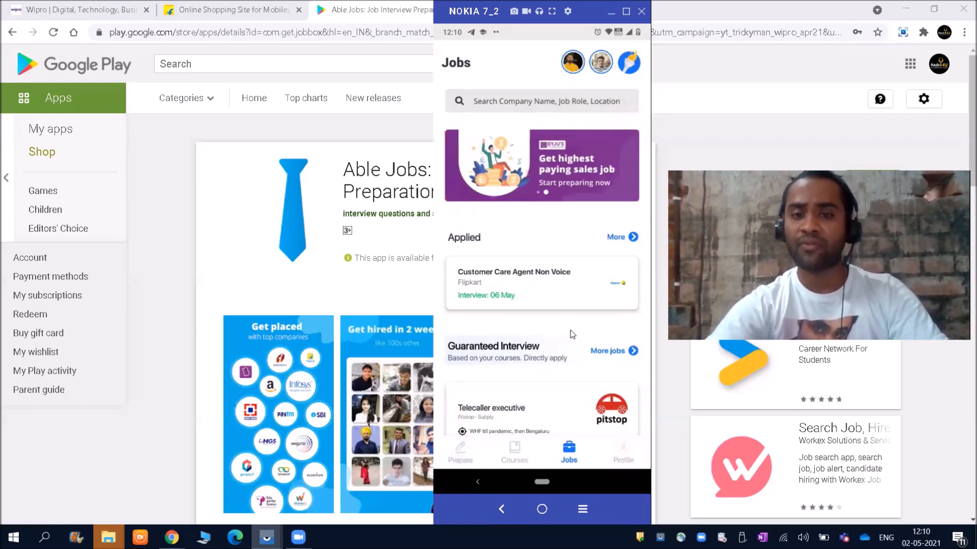
- Browse guaranteed-interview, work-from-home and hot job listings, then back out of Jobs
scroll(down, 3)
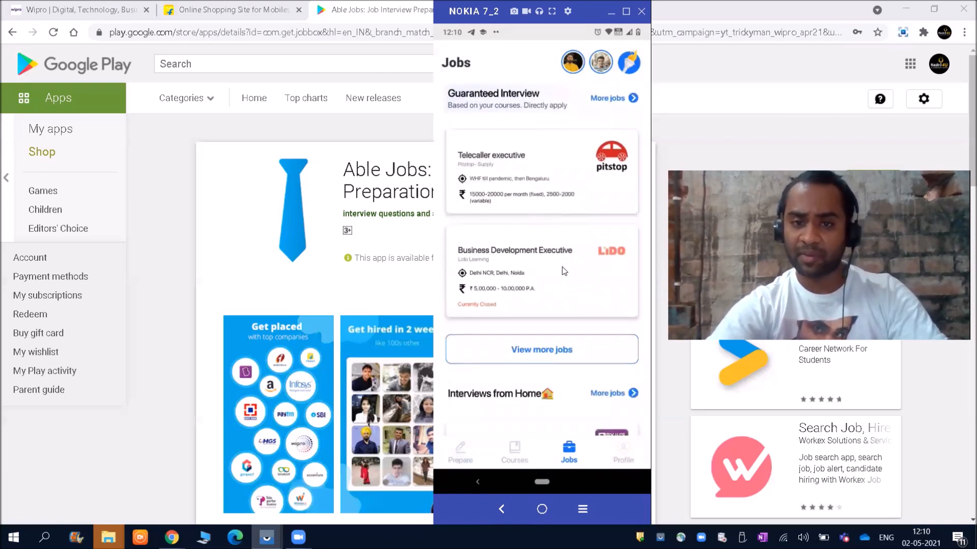
scroll(down, 3)
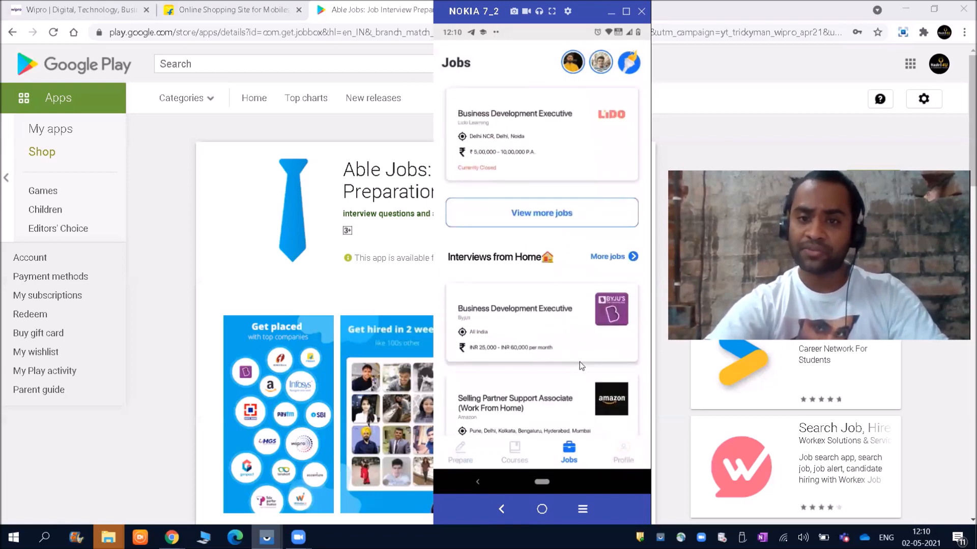
scroll(down, 3)
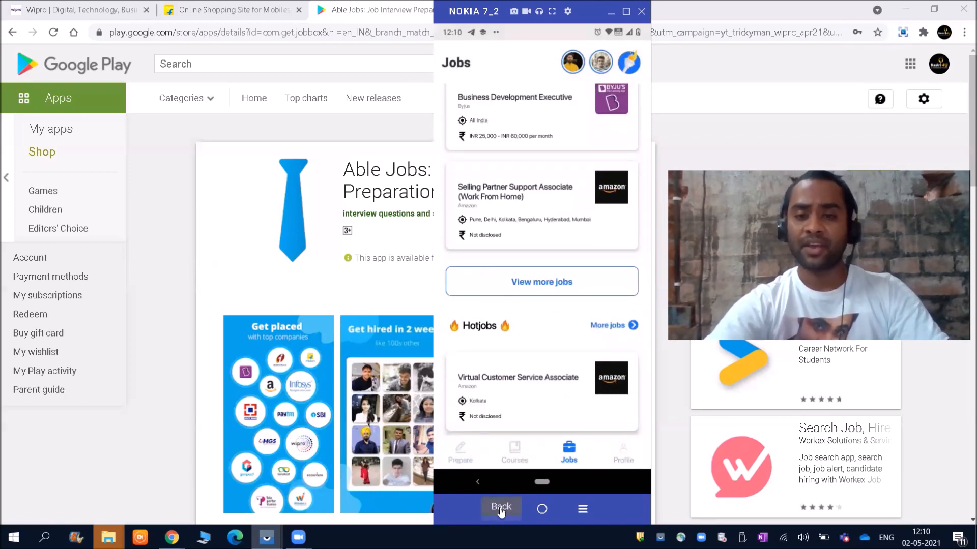
click(501, 507)
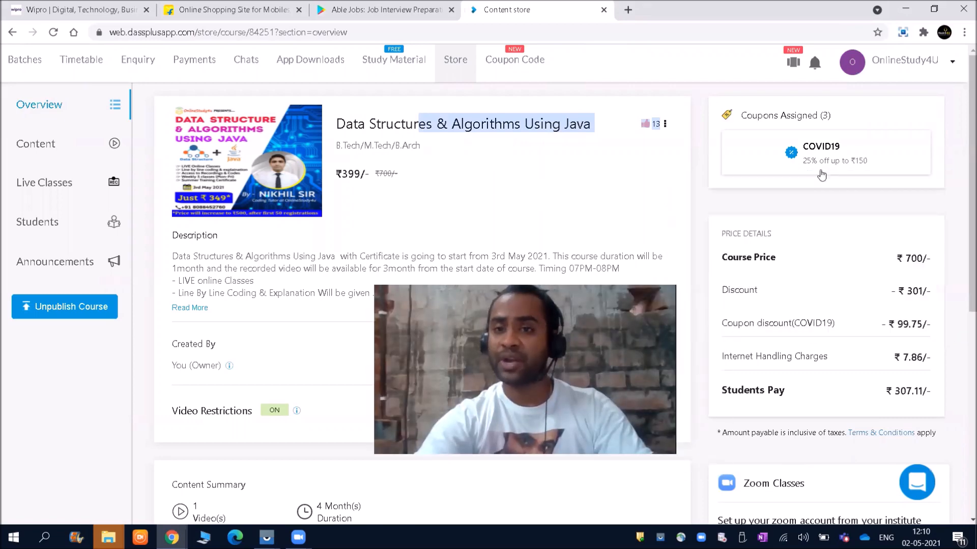
mouse_move(846, 393)
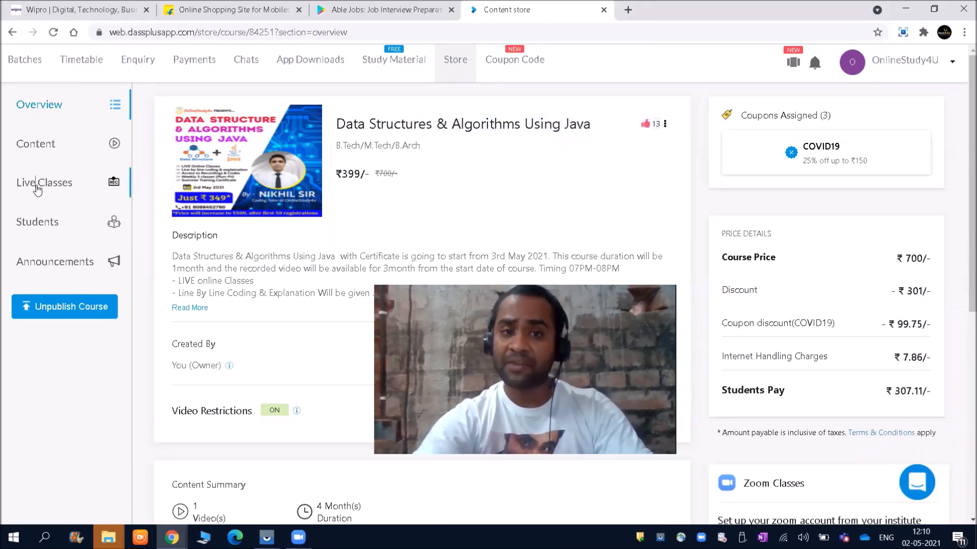
- View Live Classes, then the Content section, previewing and closing the 2:51 DSA promo video
click(43, 182)
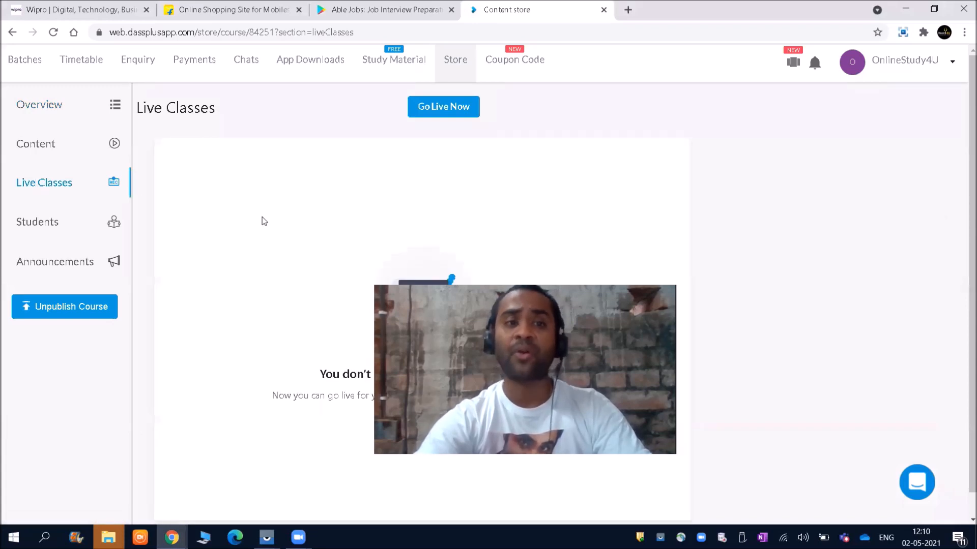
click(36, 144)
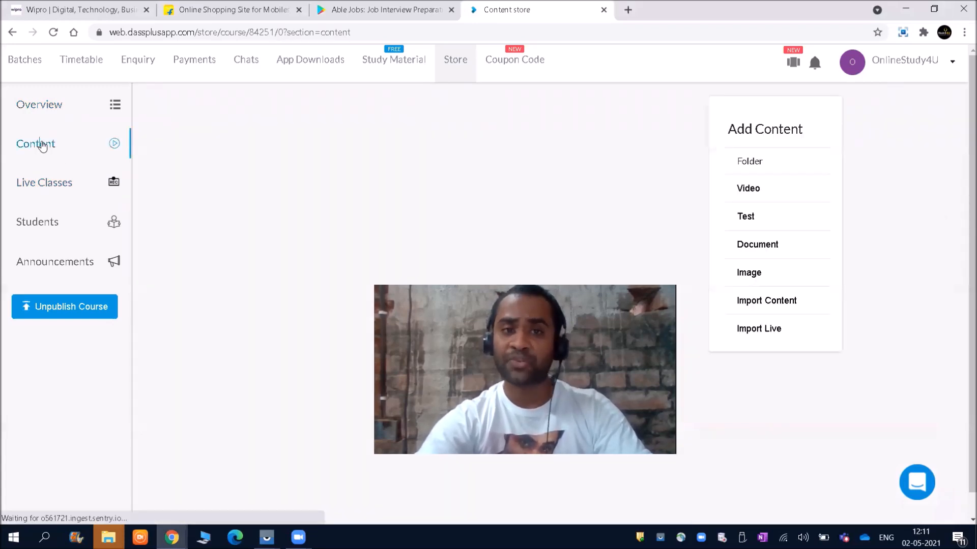
click(36, 143)
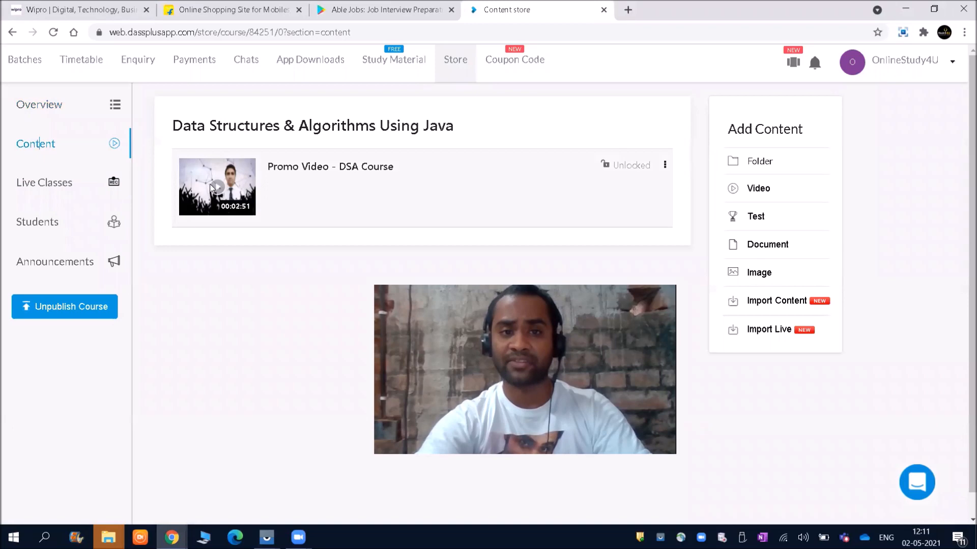
click(216, 187)
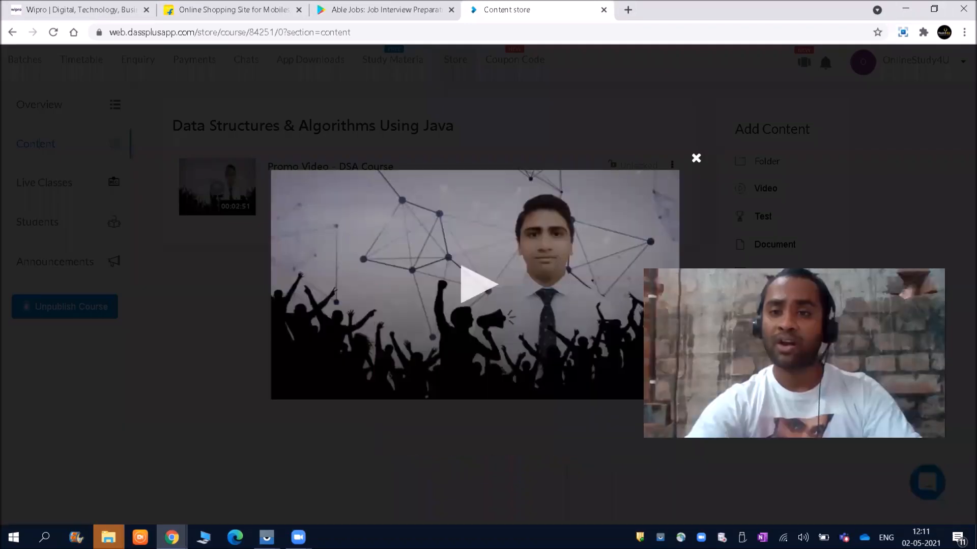
click(695, 158)
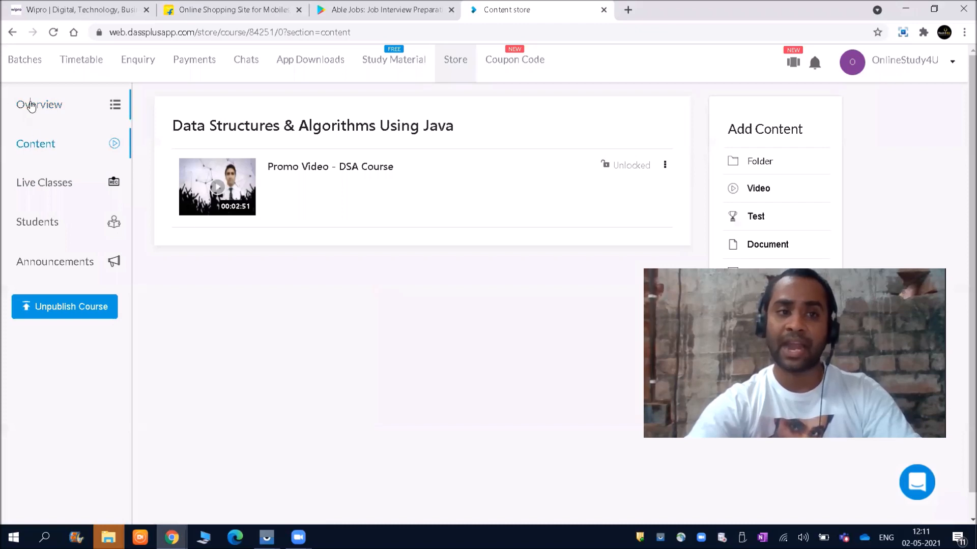
- Return to Overview and review the DSA description, 18-topic track-sheet and ₹307.11 student price
click(39, 104)
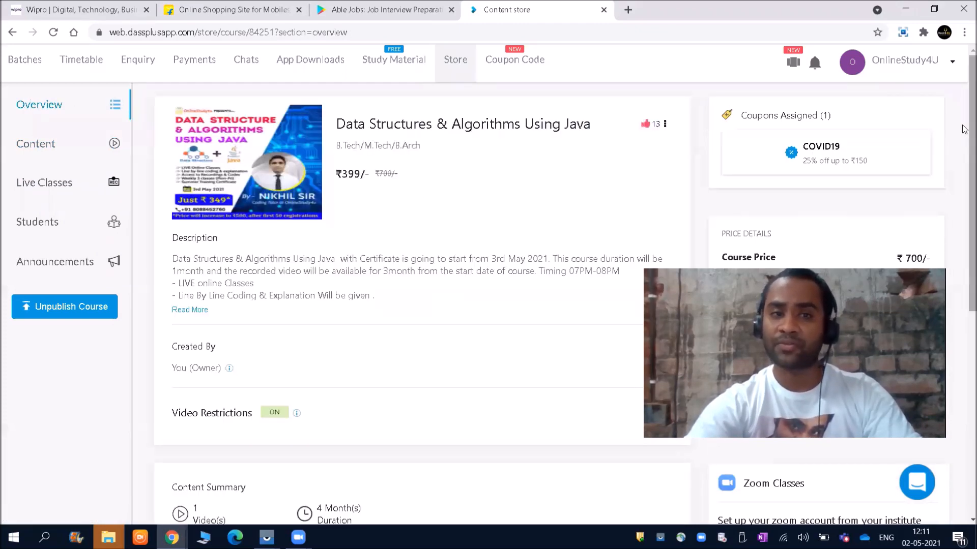
scroll(down, 3)
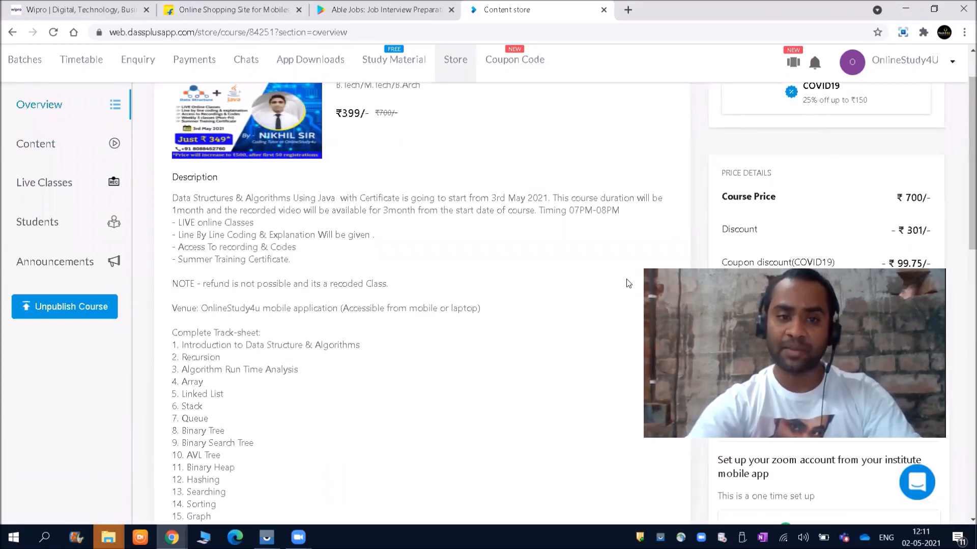
scroll(down, 3)
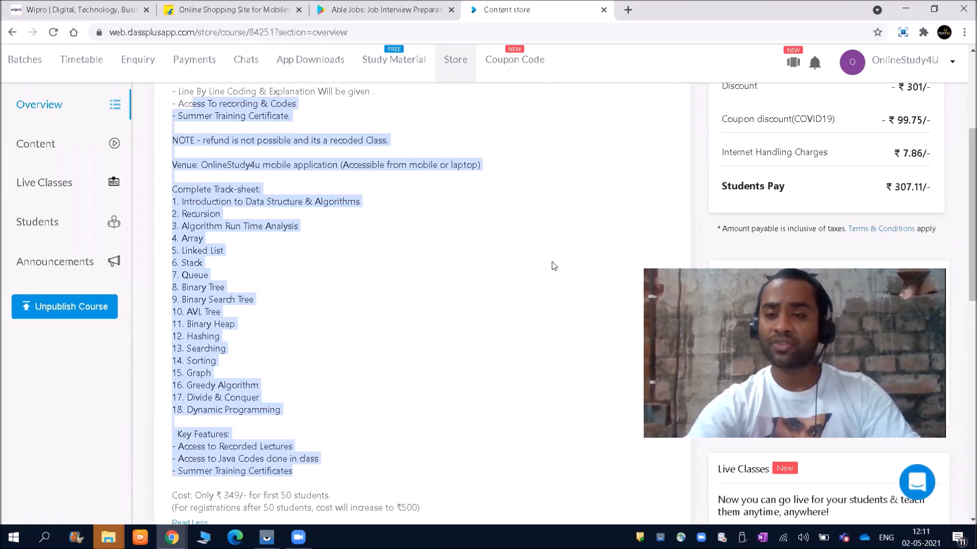
scroll(up, 3)
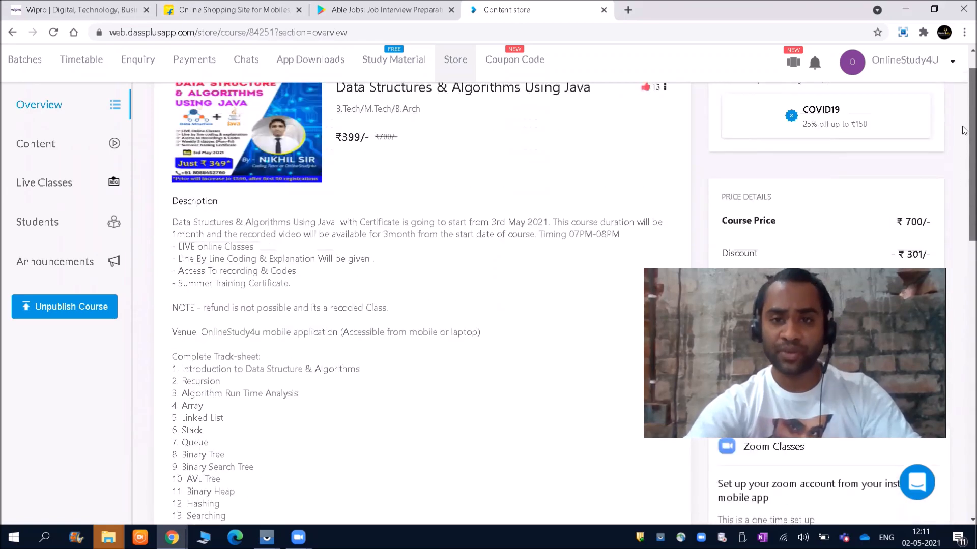
scroll(up, 3)
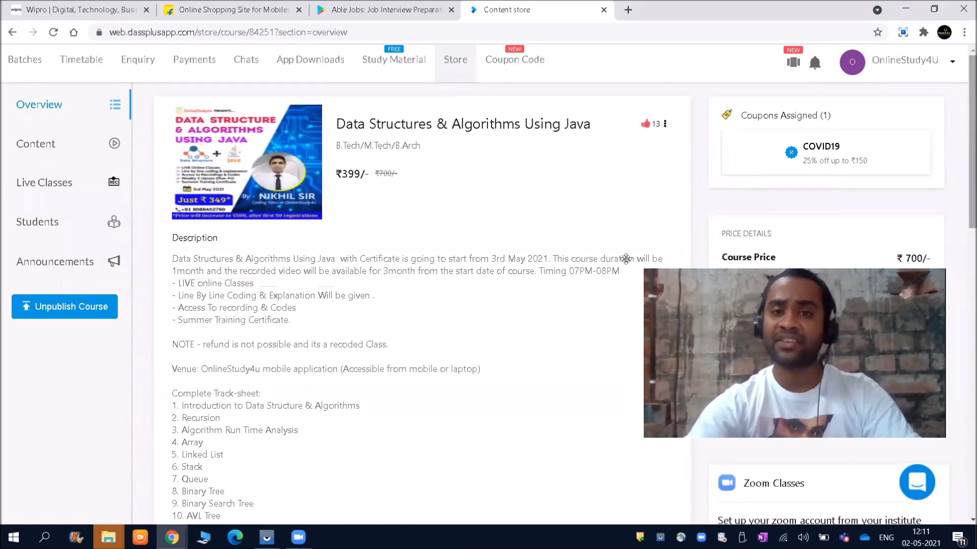